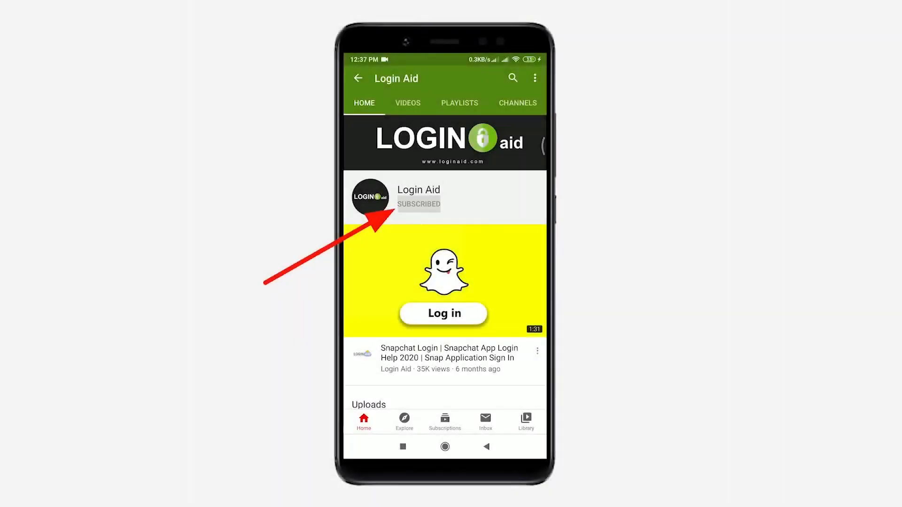
- Subscribe to the Login Aid channel with personalised upload notifications
{"action": "left_click", "coordinate": [419, 204]}
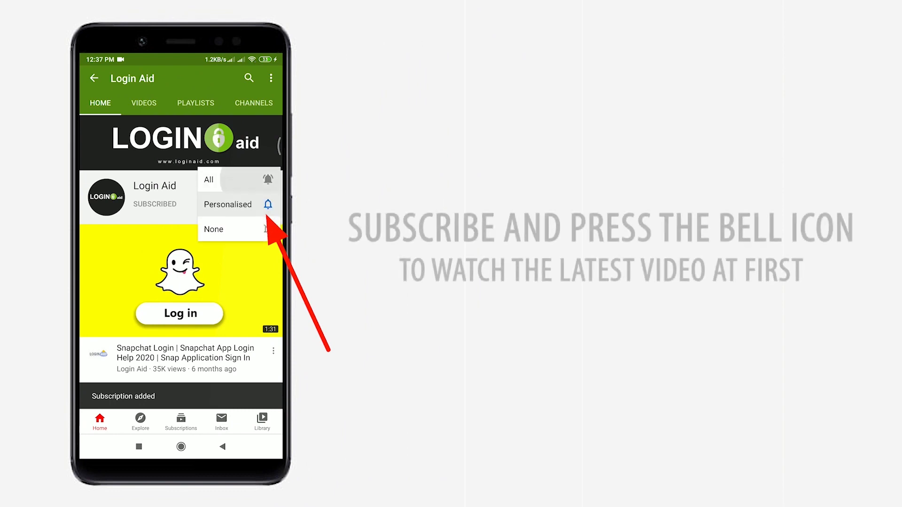
{"action": "left_click", "coordinate": [208, 179]}
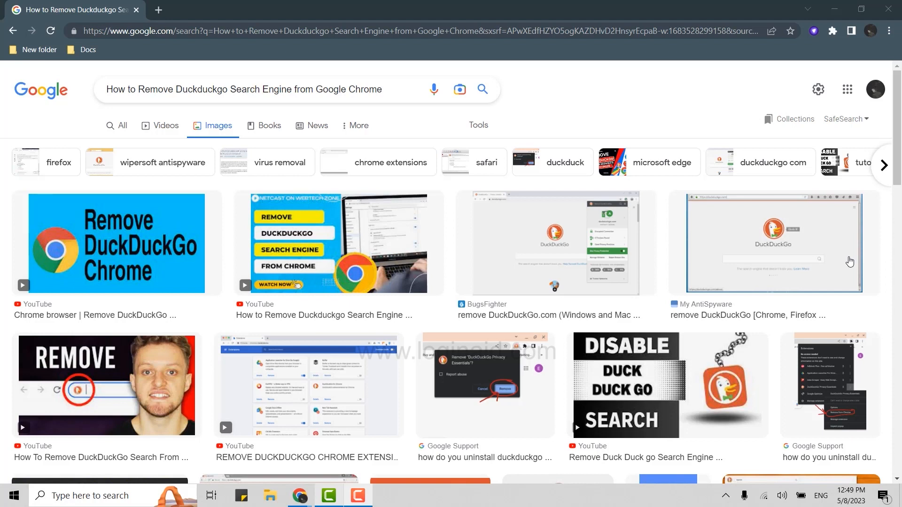
{"action": "mouse_move", "coordinate": [832, 256]}
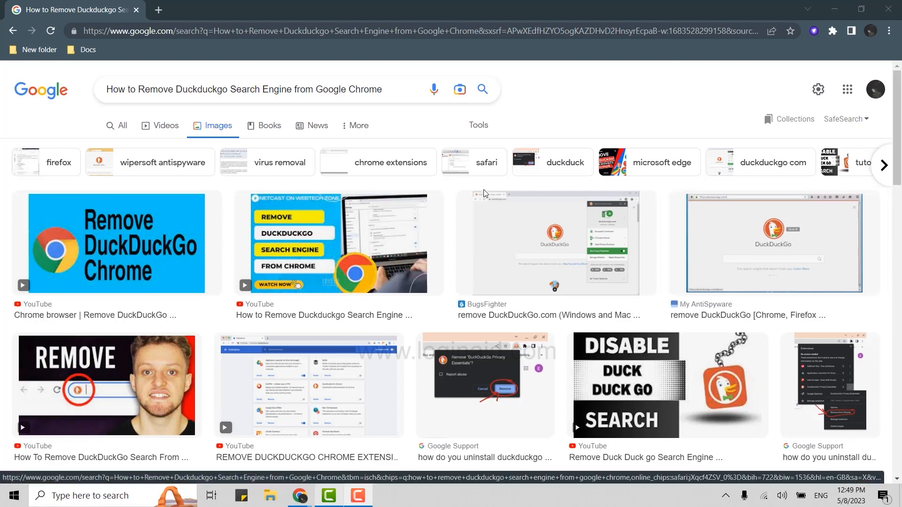
{"action": "mouse_move", "coordinate": [891, 31]}
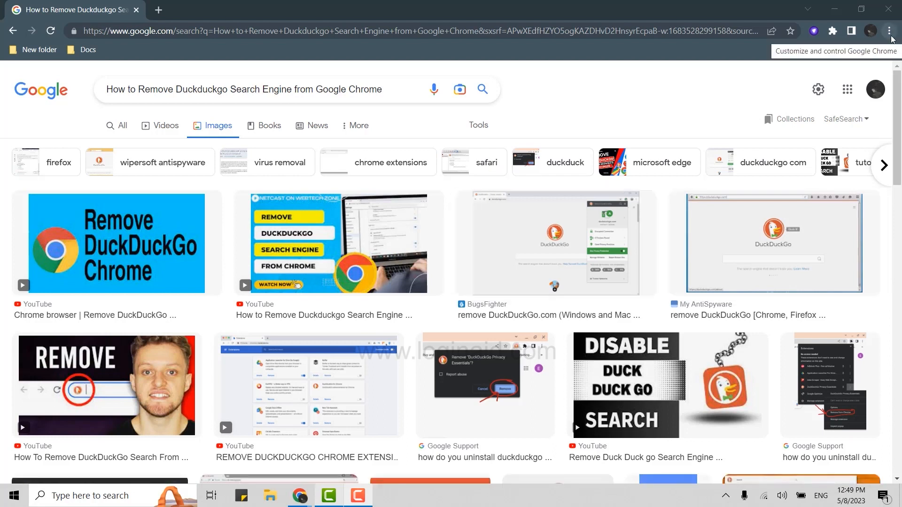
{"action": "mouse_move", "coordinate": [889, 37]}
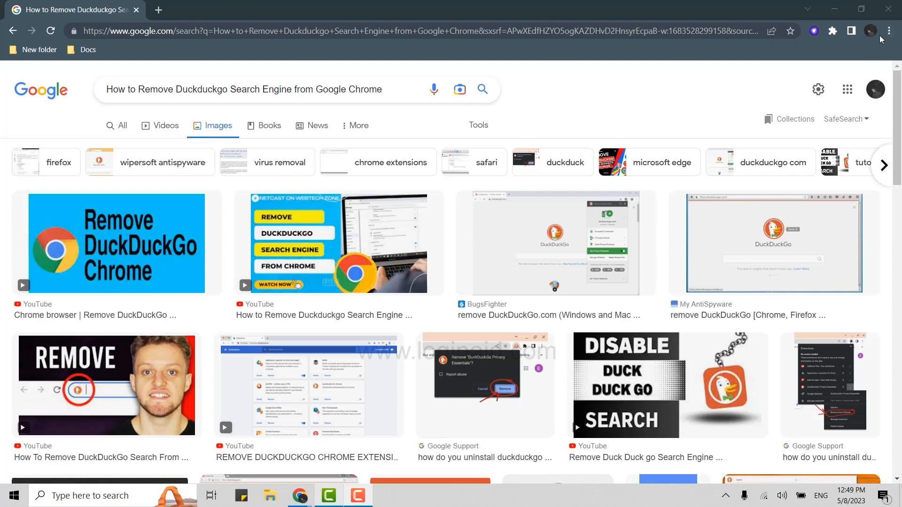
- Bring up Chrome's three-dot main menu over the image results
{"action": "left_click", "coordinate": [891, 31]}
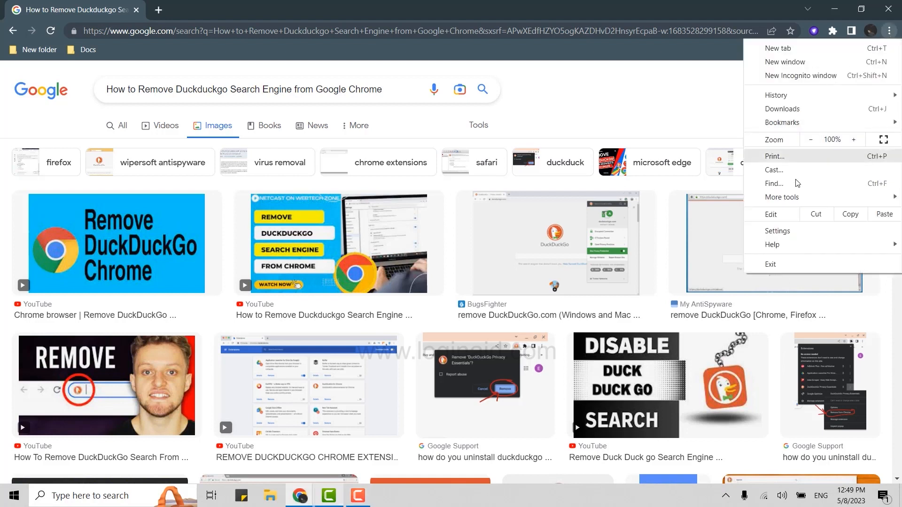
- In Settings > Search engine, disable DuckDuckGo Privacy Essentials' control and choose Google as the address-bar engine
{"action": "left_click", "coordinate": [777, 231]}
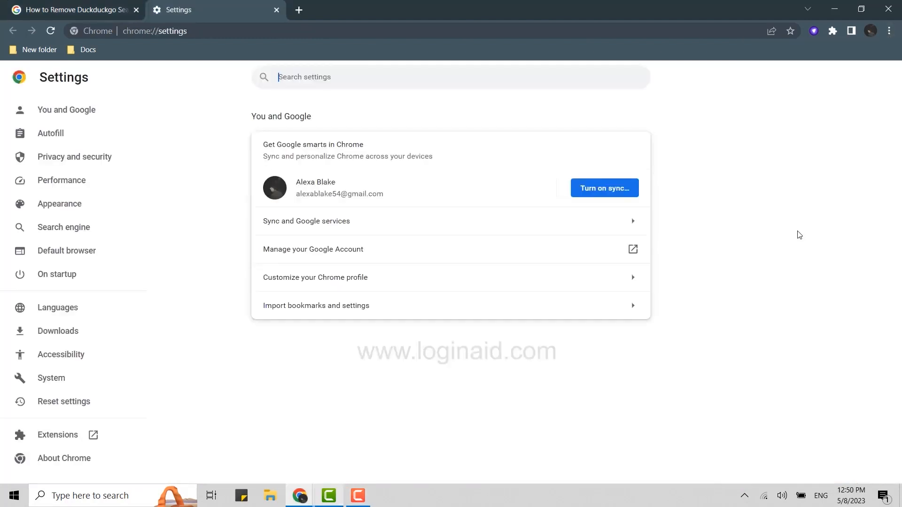
{"action": "mouse_move", "coordinate": [63, 227]}
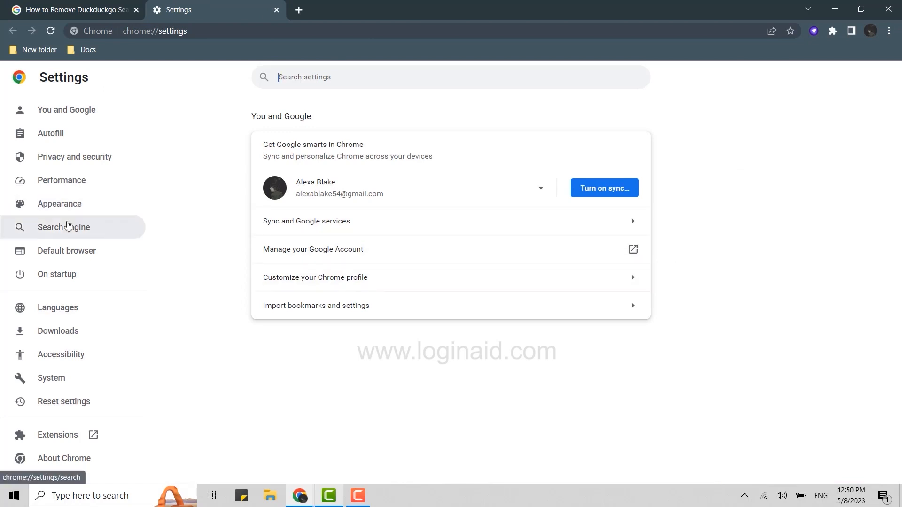
{"action": "left_click", "coordinate": [63, 226]}
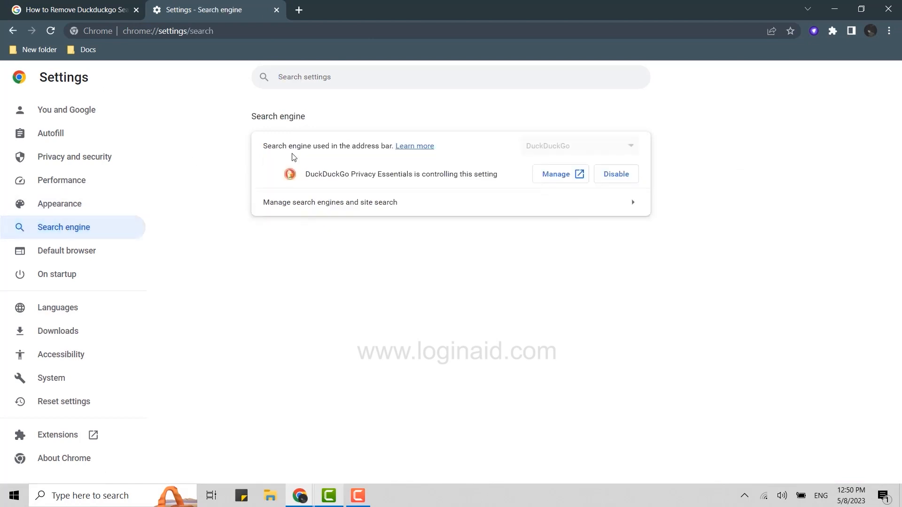
{"action": "mouse_move", "coordinate": [564, 202]}
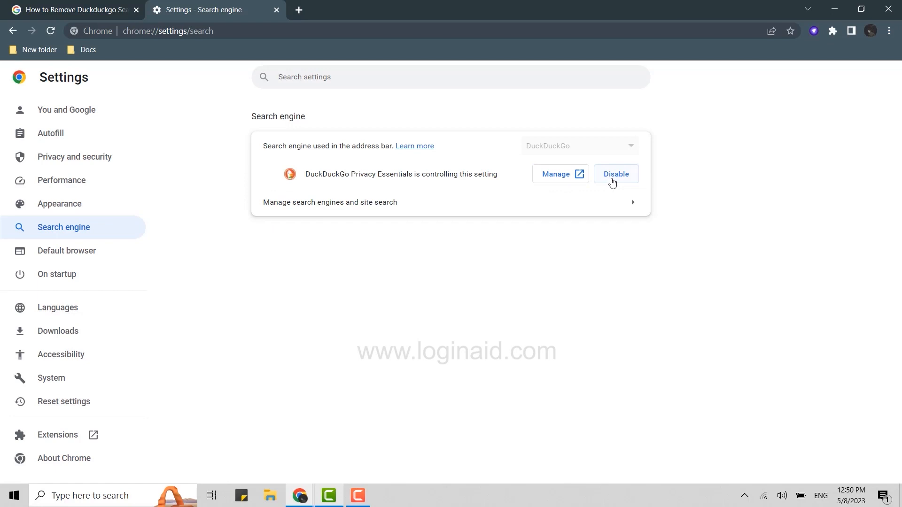
{"action": "left_click", "coordinate": [615, 174]}
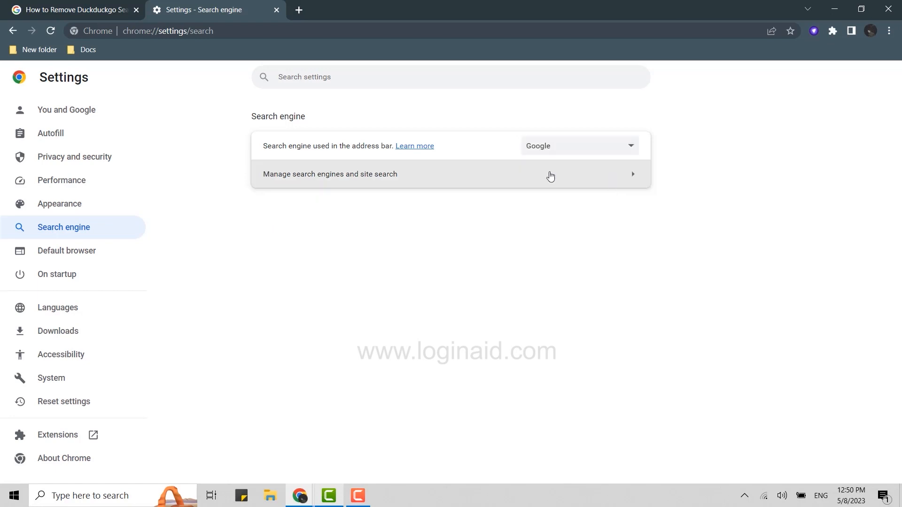
{"action": "mouse_move", "coordinate": [548, 176]}
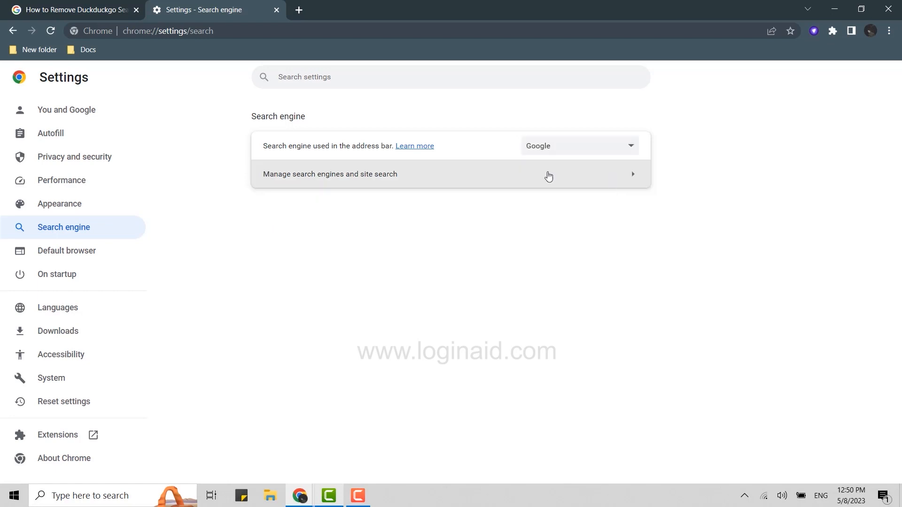
{"action": "left_click", "coordinate": [578, 146]}
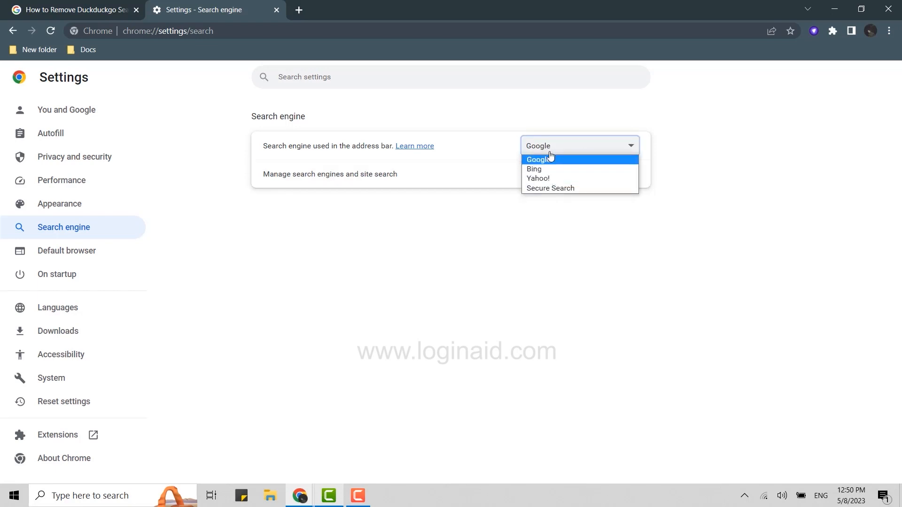
{"action": "left_click", "coordinate": [538, 160]}
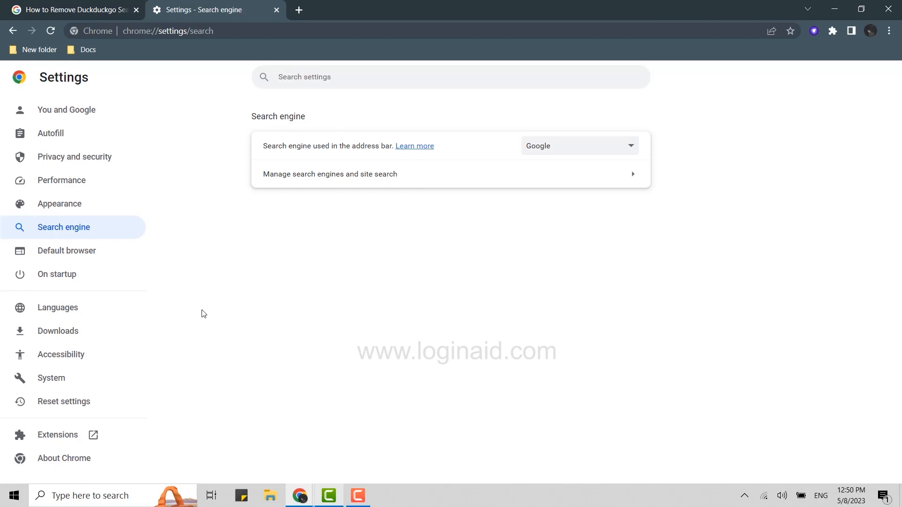
{"action": "mouse_move", "coordinate": [58, 435]}
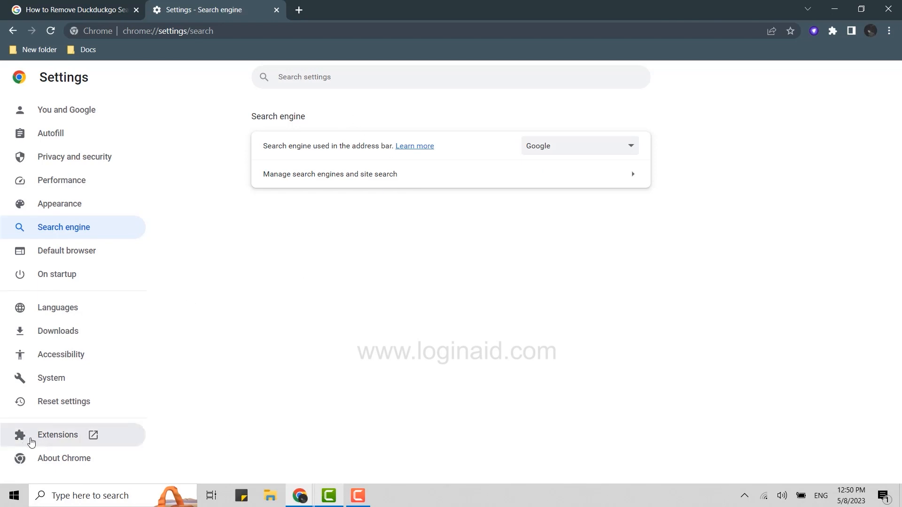
- Remove DuckDuckGo Privacy Essentials from chrome://extensions and confirm the removal
{"action": "left_click", "coordinate": [57, 435]}
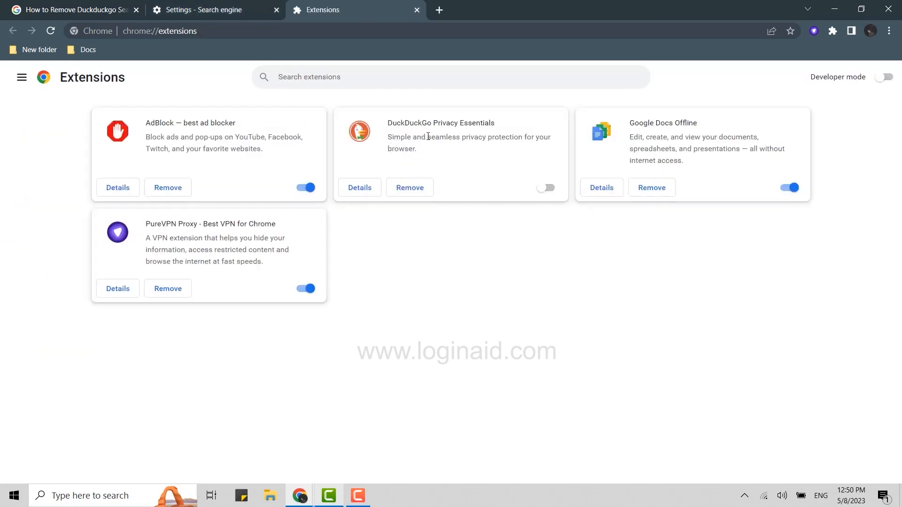
{"action": "mouse_move", "coordinate": [515, 132]}
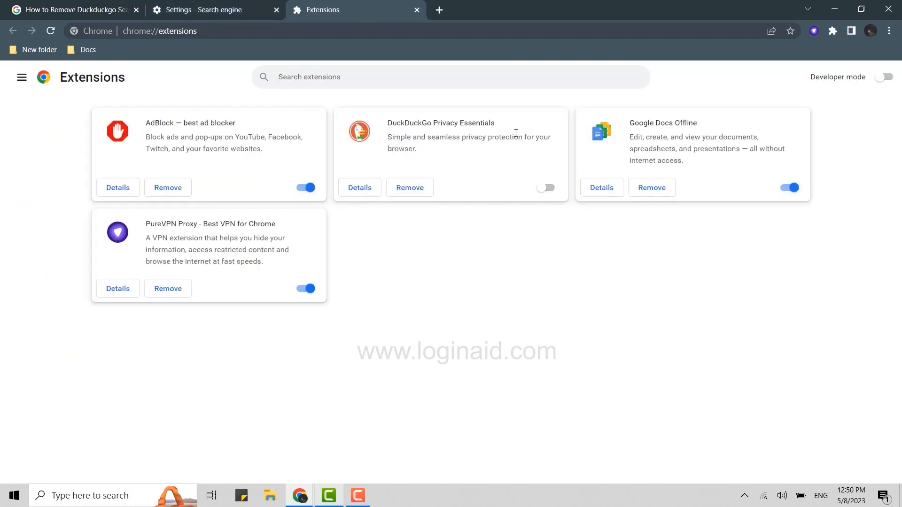
{"action": "mouse_move", "coordinate": [409, 188]}
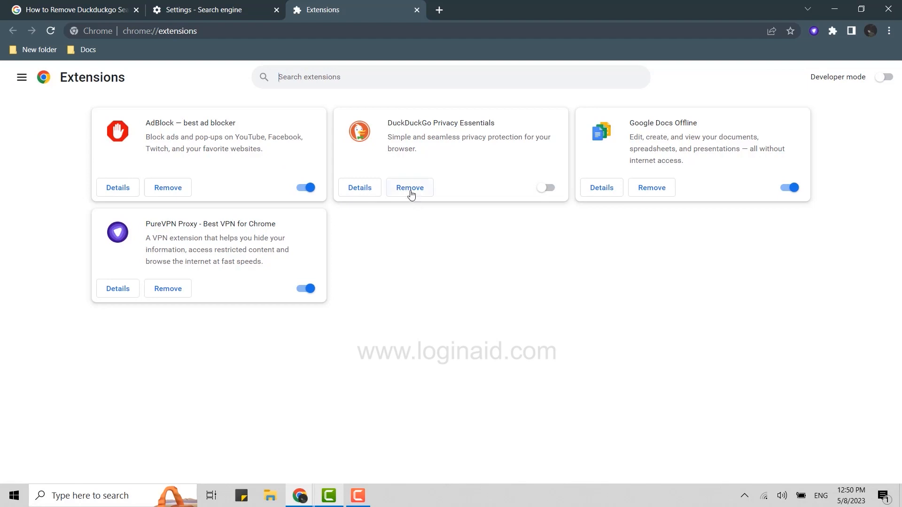
{"action": "left_click", "coordinate": [409, 187]}
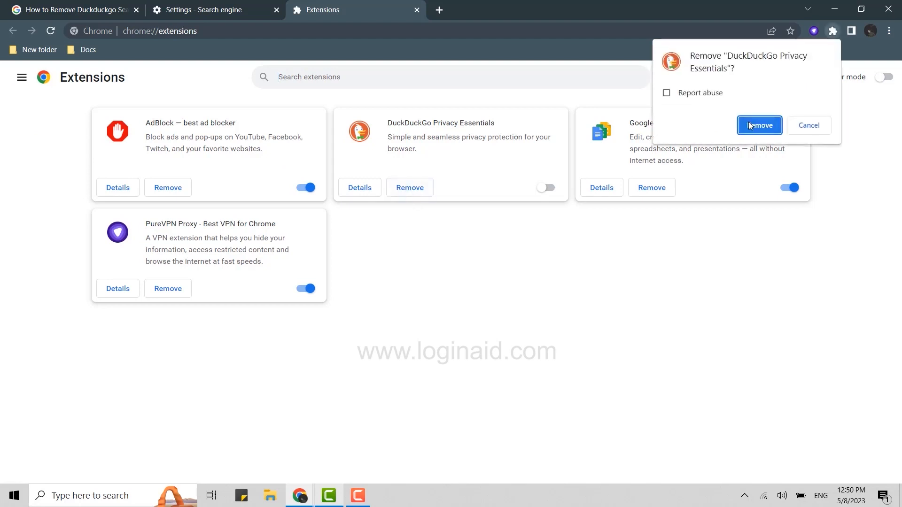
{"action": "left_click", "coordinate": [759, 125]}
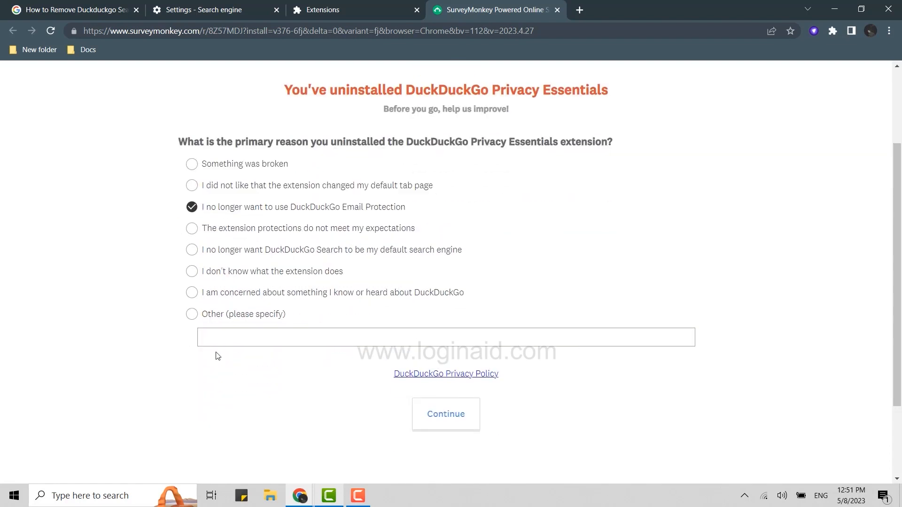
- Answer 'I no longer want DuckDuckGo Search to be my default search engine' and continue
{"action": "left_click", "coordinate": [192, 185]}
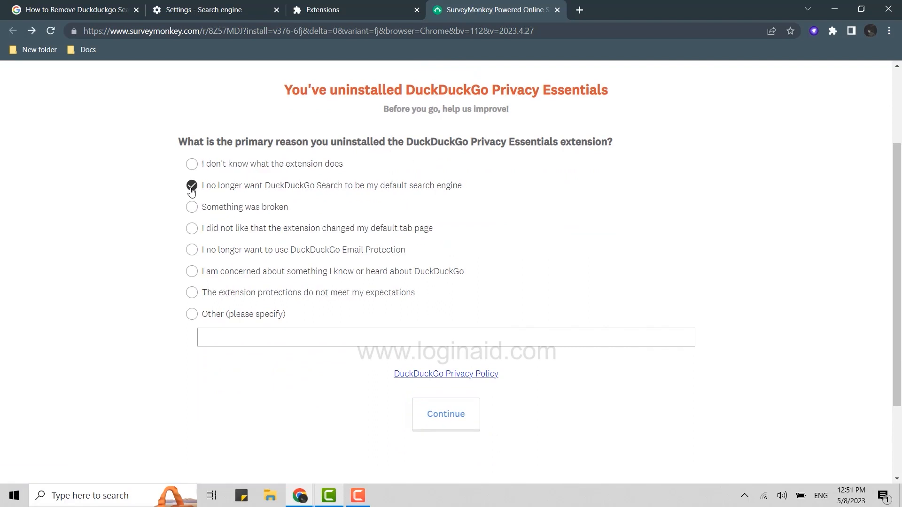
{"action": "left_click", "coordinate": [445, 414]}
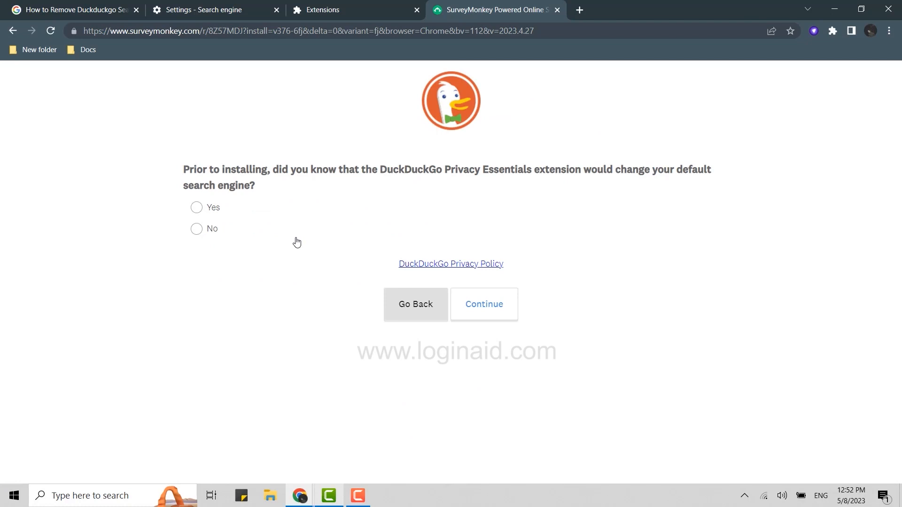
{"action": "mouse_move", "coordinate": [197, 207]}
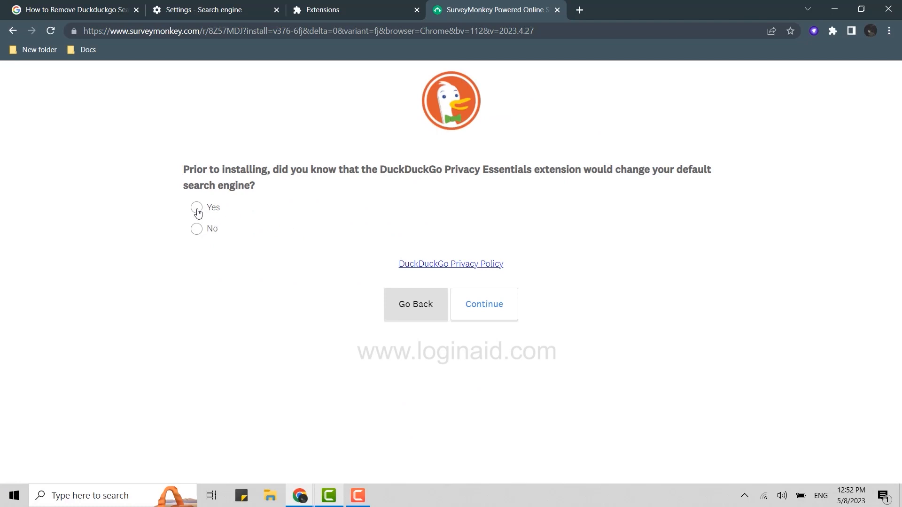
- Answer Yes to knowing about the search-engine change, then No to continuing DuckDuckGo Search
{"action": "left_click", "coordinate": [196, 208]}
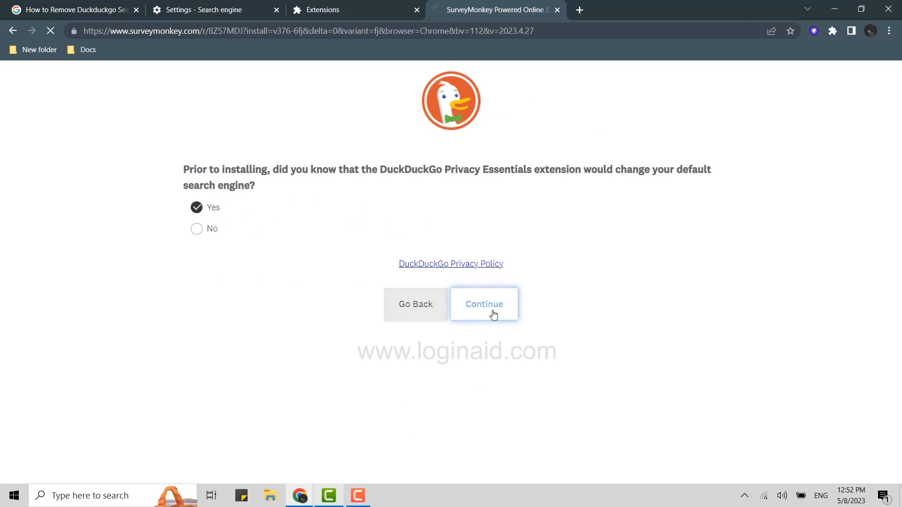
{"action": "left_click", "coordinate": [483, 303]}
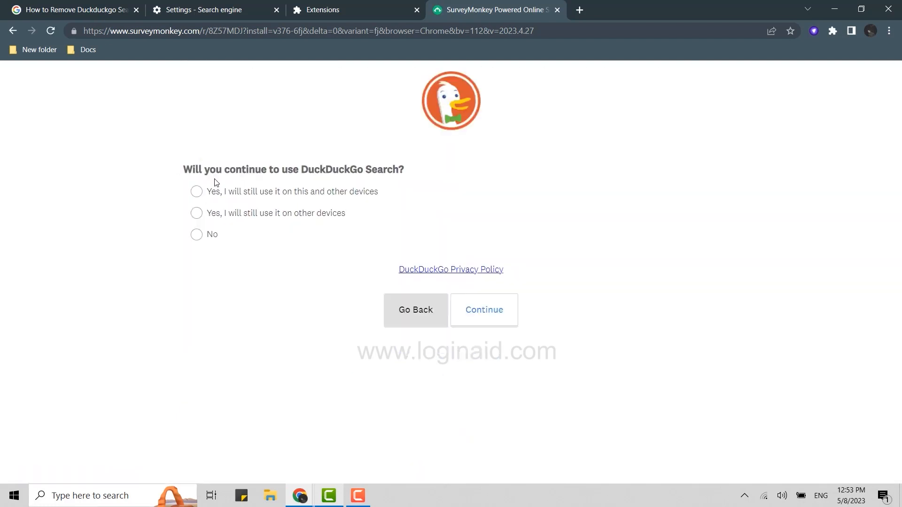
{"action": "mouse_move", "coordinate": [197, 234]}
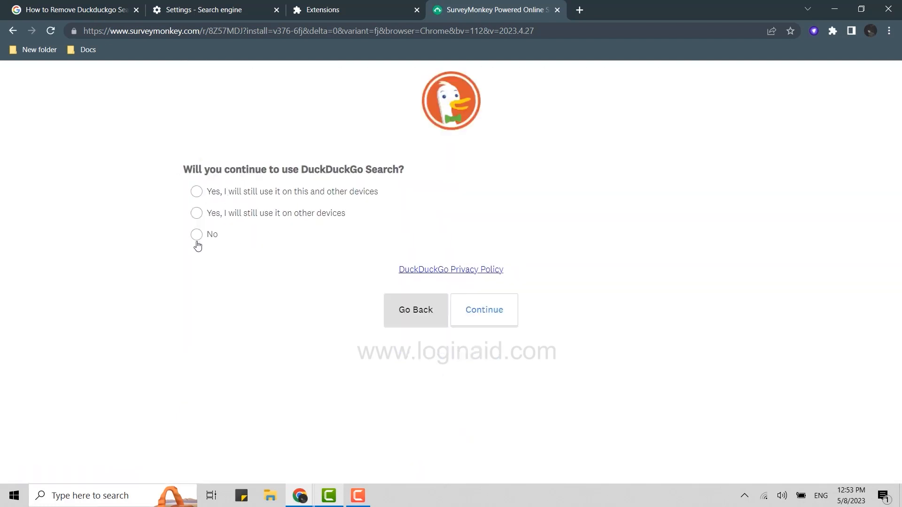
{"action": "left_click", "coordinate": [483, 309]}
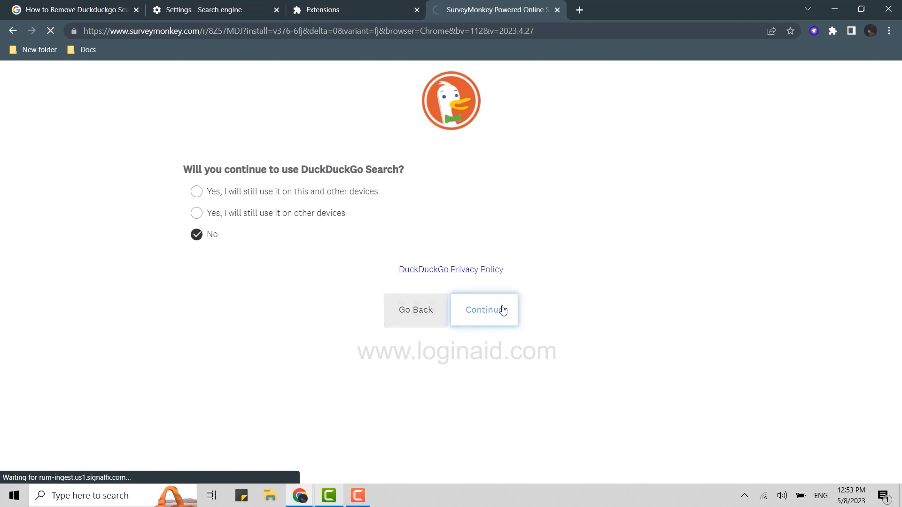
- Continue, rate reinstalling as Very unlikely, and submit to reach the thank-you page
{"action": "left_click", "coordinate": [482, 309]}
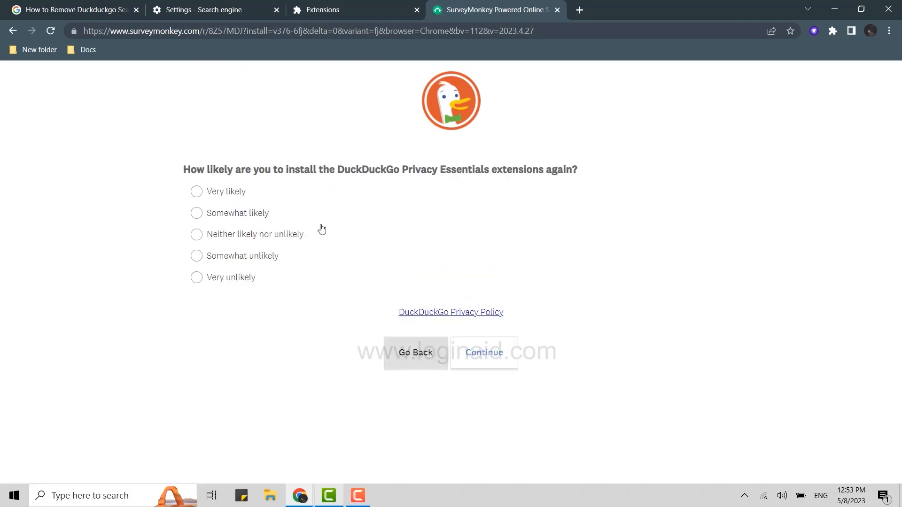
{"action": "mouse_move", "coordinate": [316, 233]}
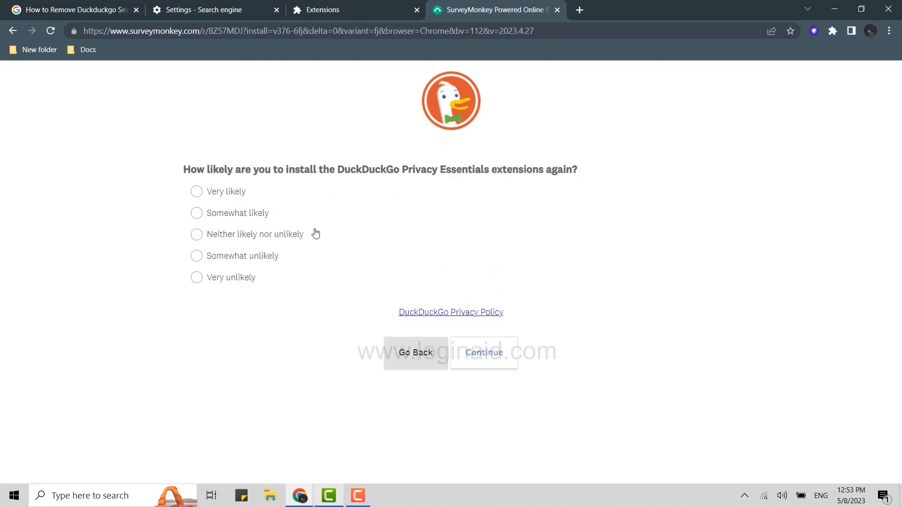
{"action": "mouse_move", "coordinate": [326, 250]}
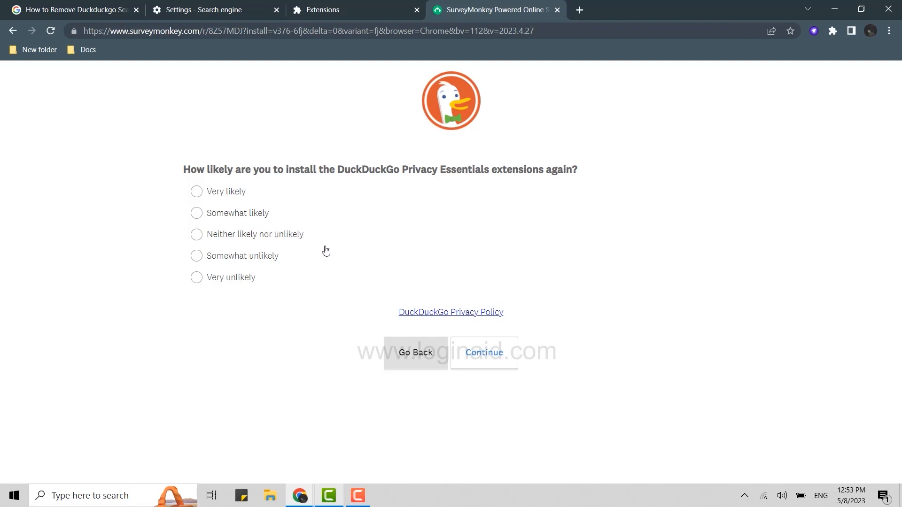
{"action": "mouse_move", "coordinate": [200, 199]}
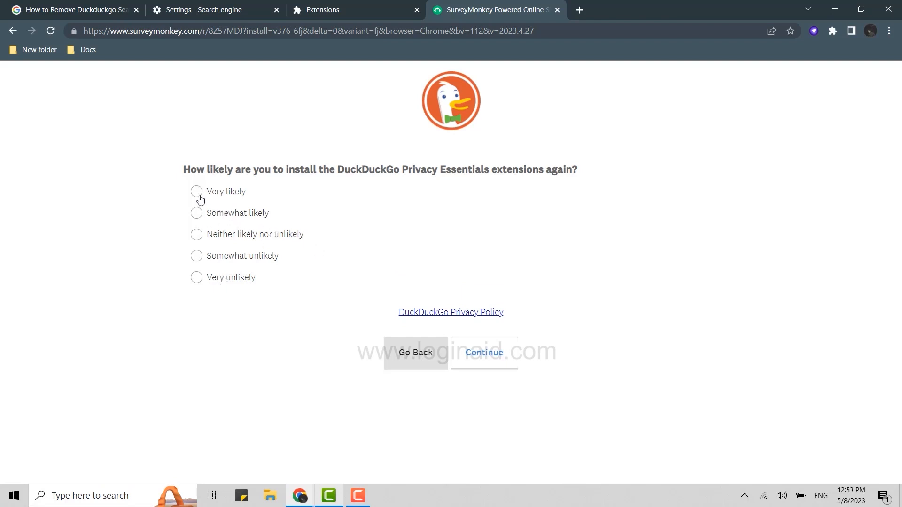
{"action": "mouse_move", "coordinate": [197, 293]}
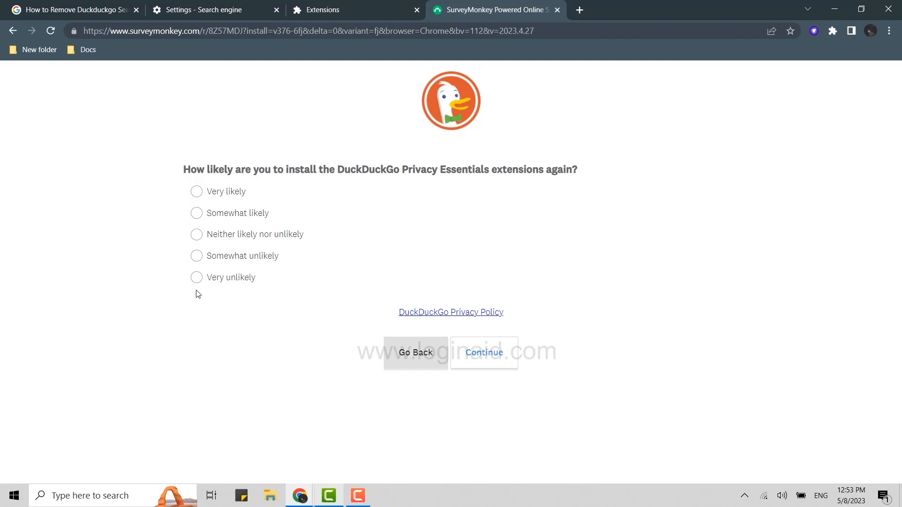
{"action": "left_click", "coordinate": [196, 277]}
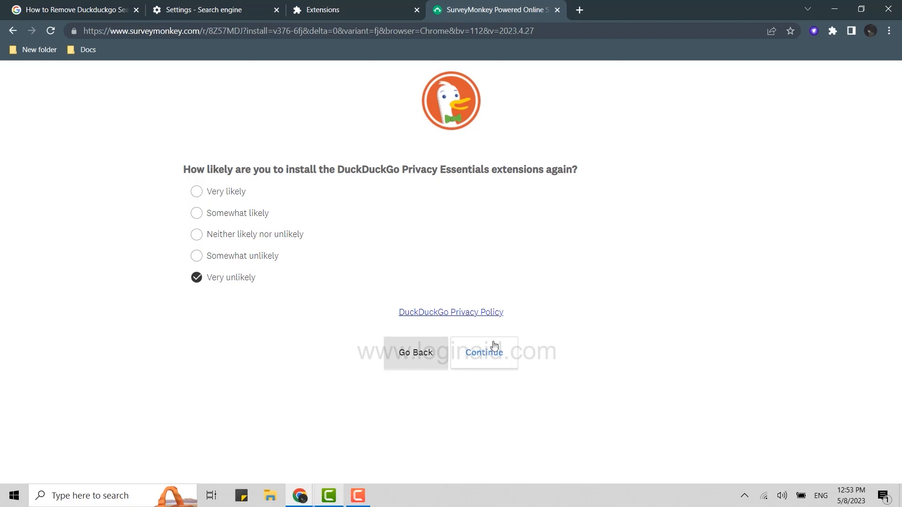
{"action": "left_click", "coordinate": [484, 353]}
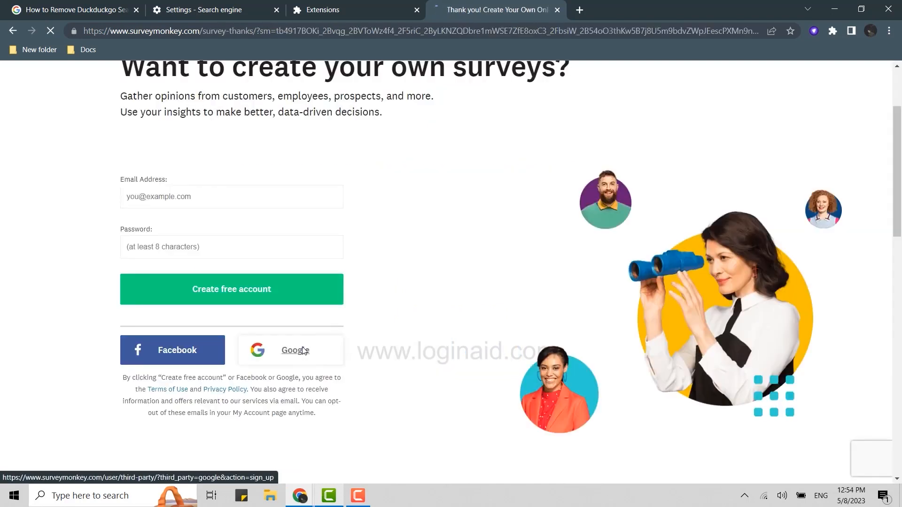